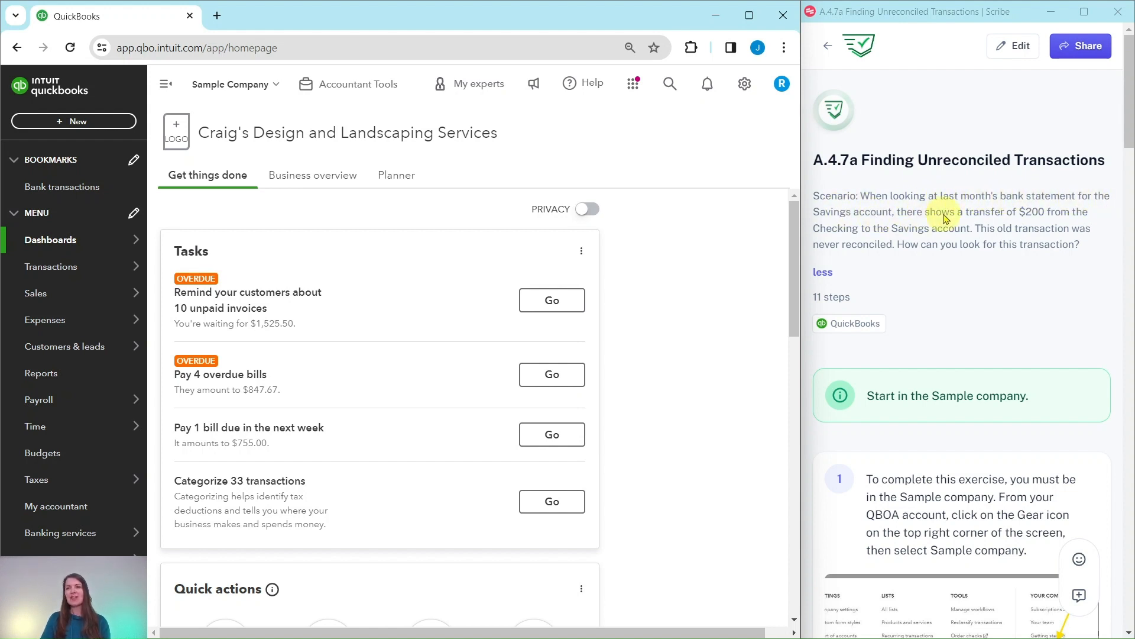
mouse_move(1077, 221)
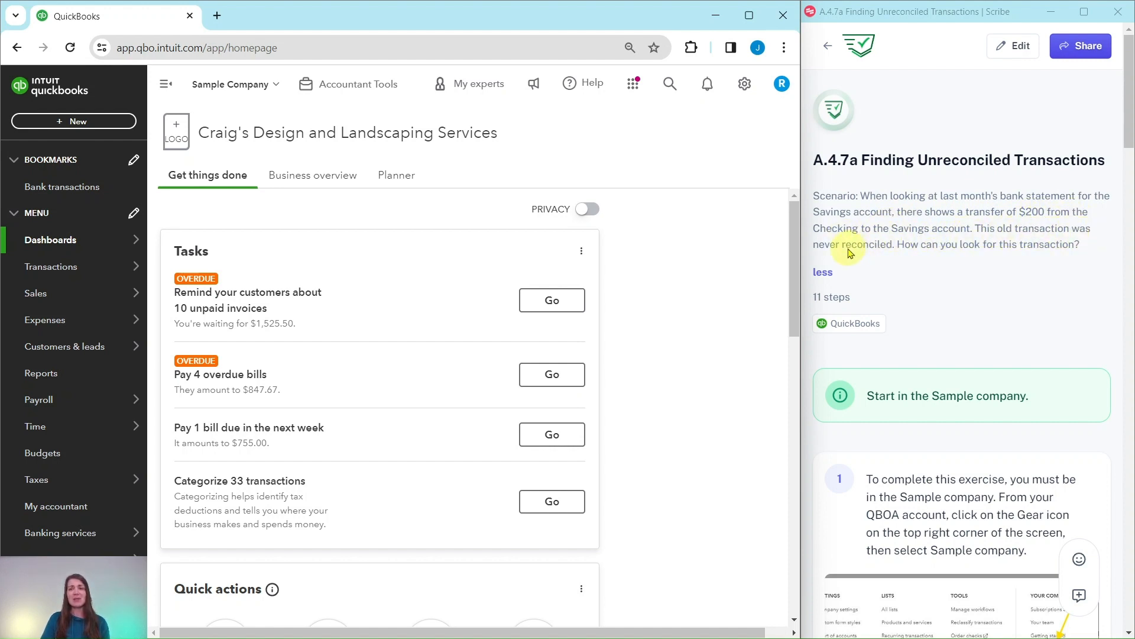
mouse_move(949, 258)
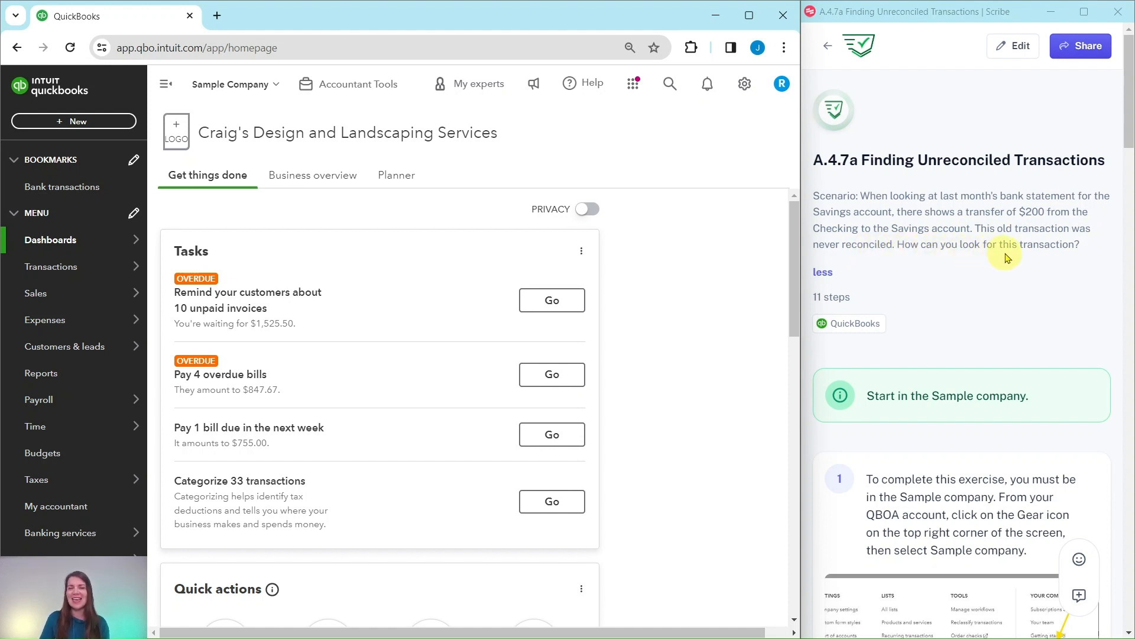
- Go to Transactions > Chart of accounts to list the sample company's accounts
scroll(down, 3)
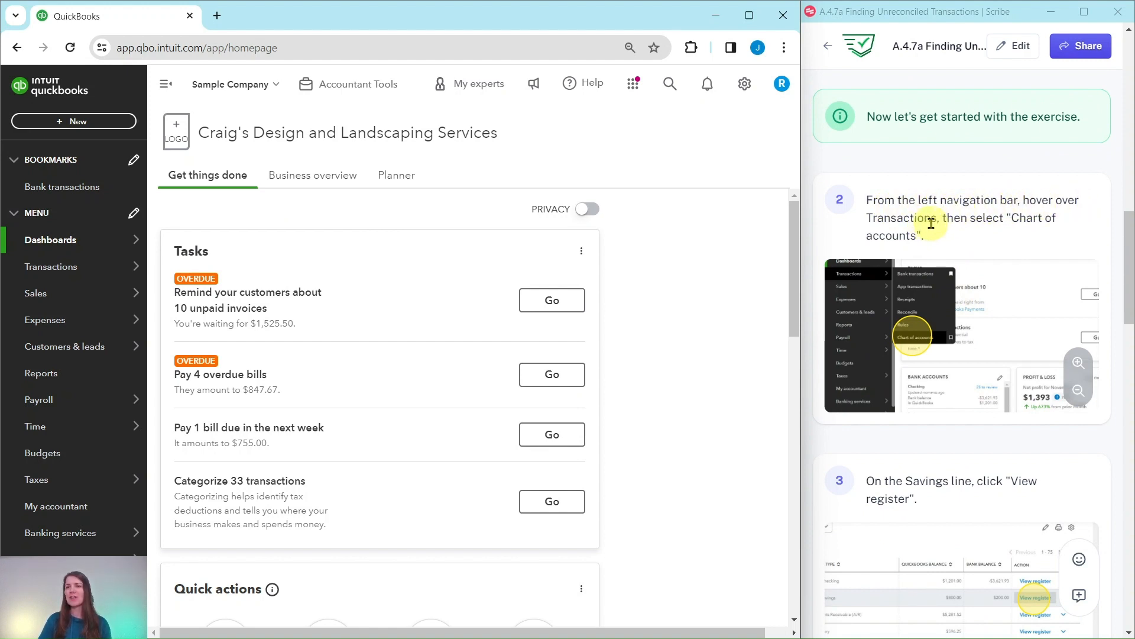
mouse_move(1042, 231)
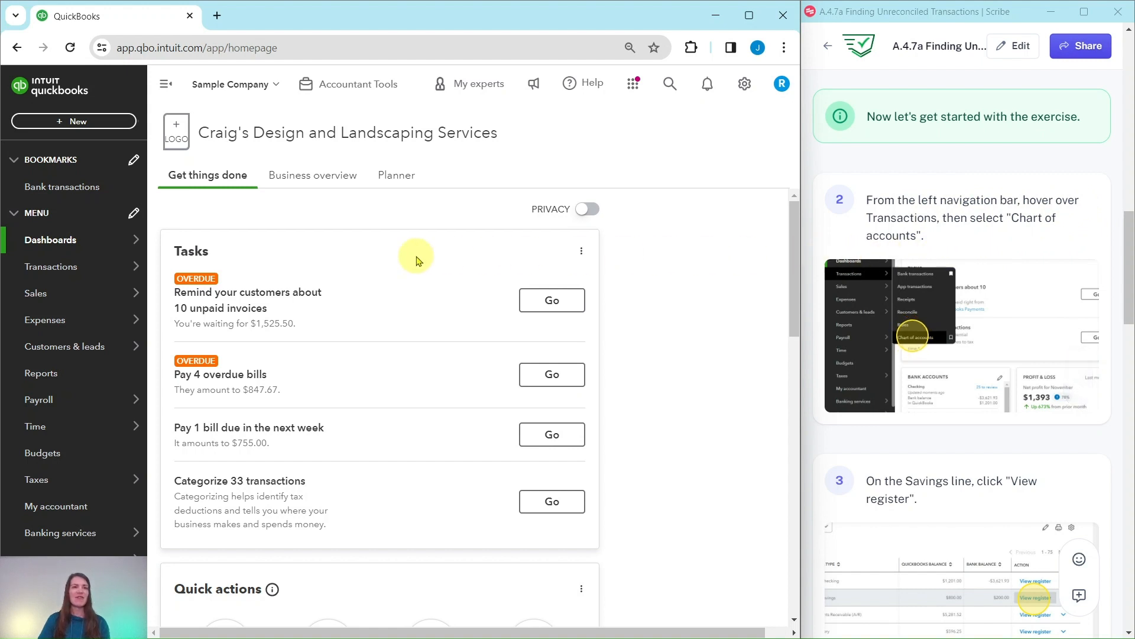
mouse_move(51, 267)
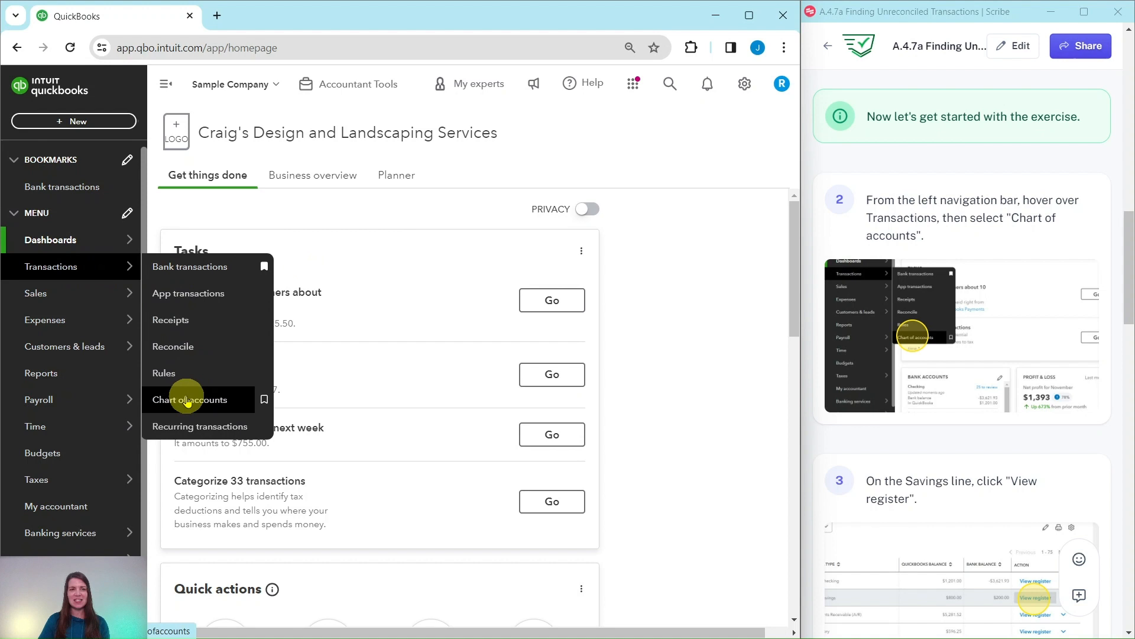
click(190, 399)
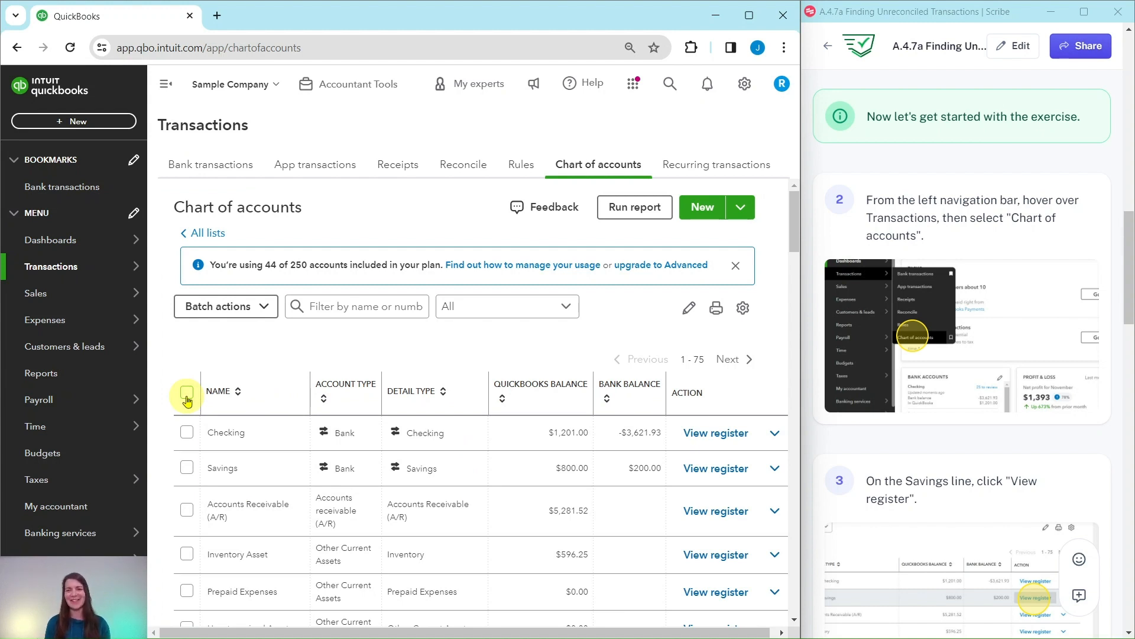
- Scroll to the Savings row and view its register
scroll(down, 3)
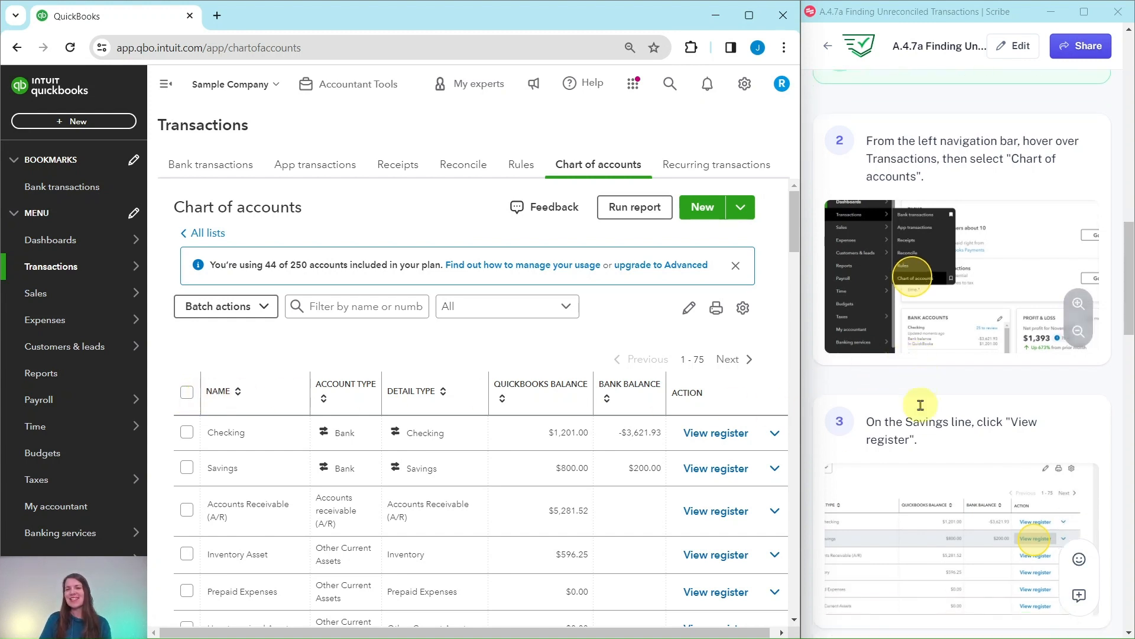
scroll(down, 3)
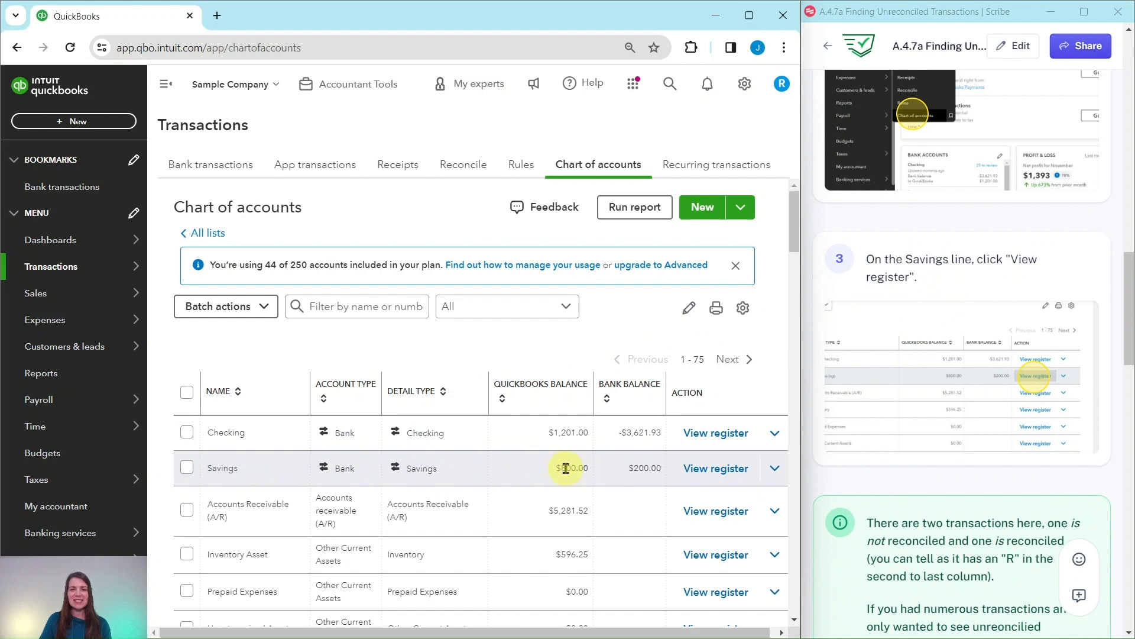
click(715, 467)
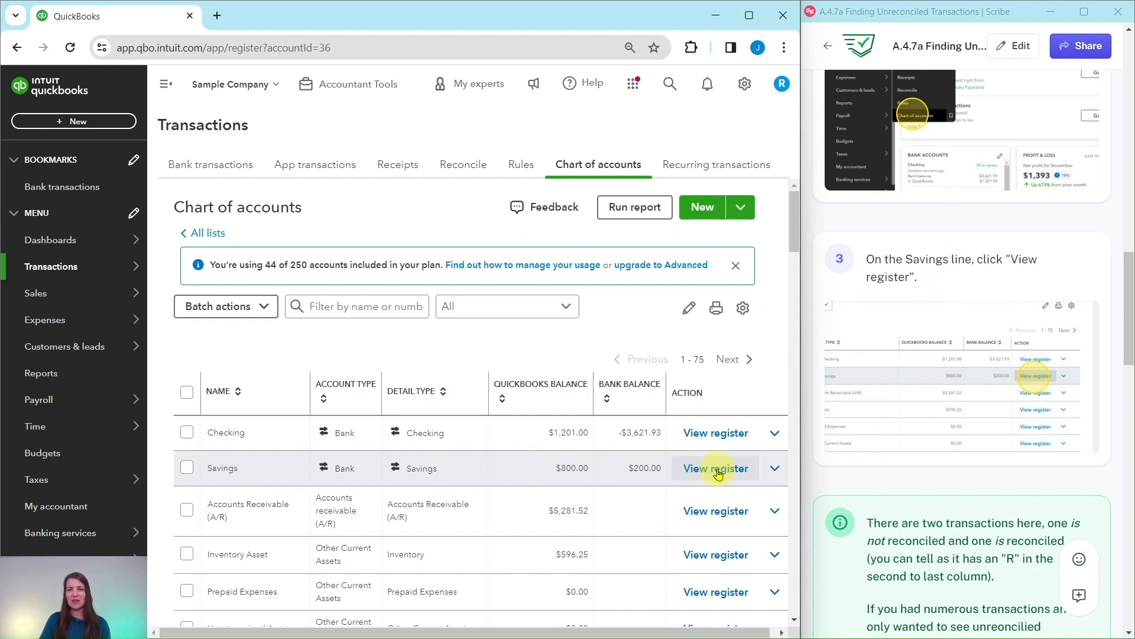
click(716, 468)
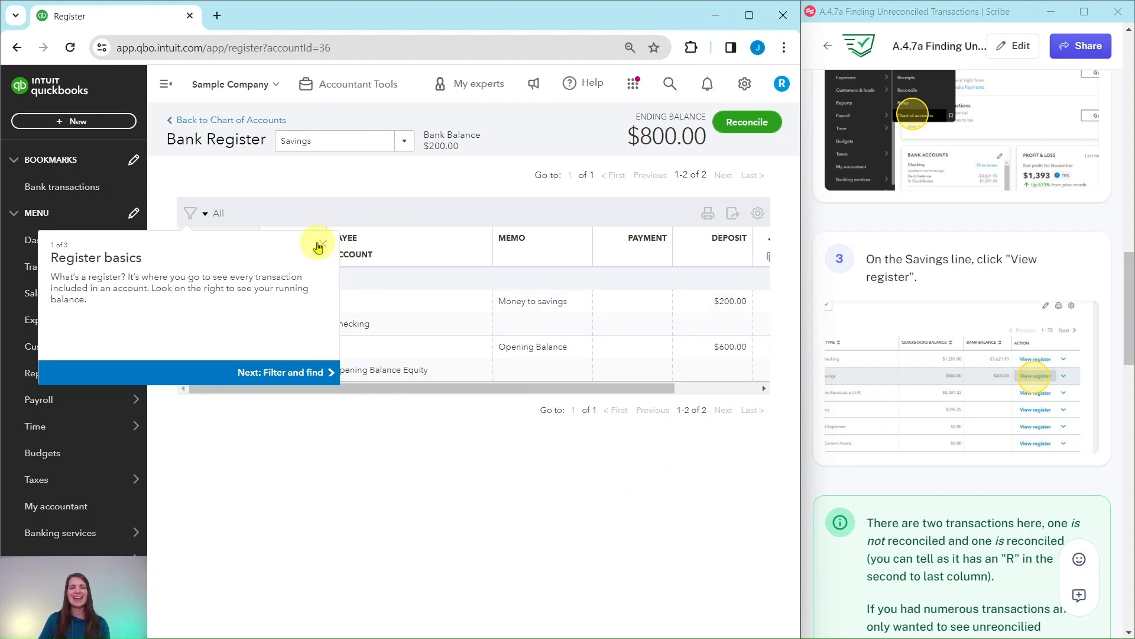
- Dismiss the Register basics tour and scroll to the reconcile-status column
click(319, 245)
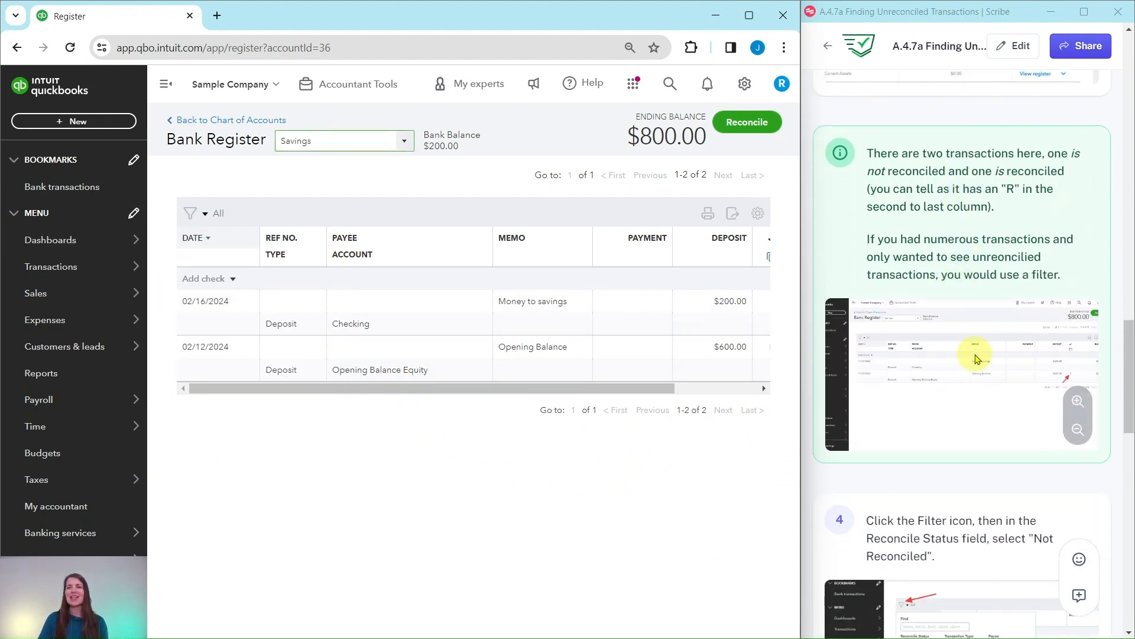
mouse_move(610, 356)
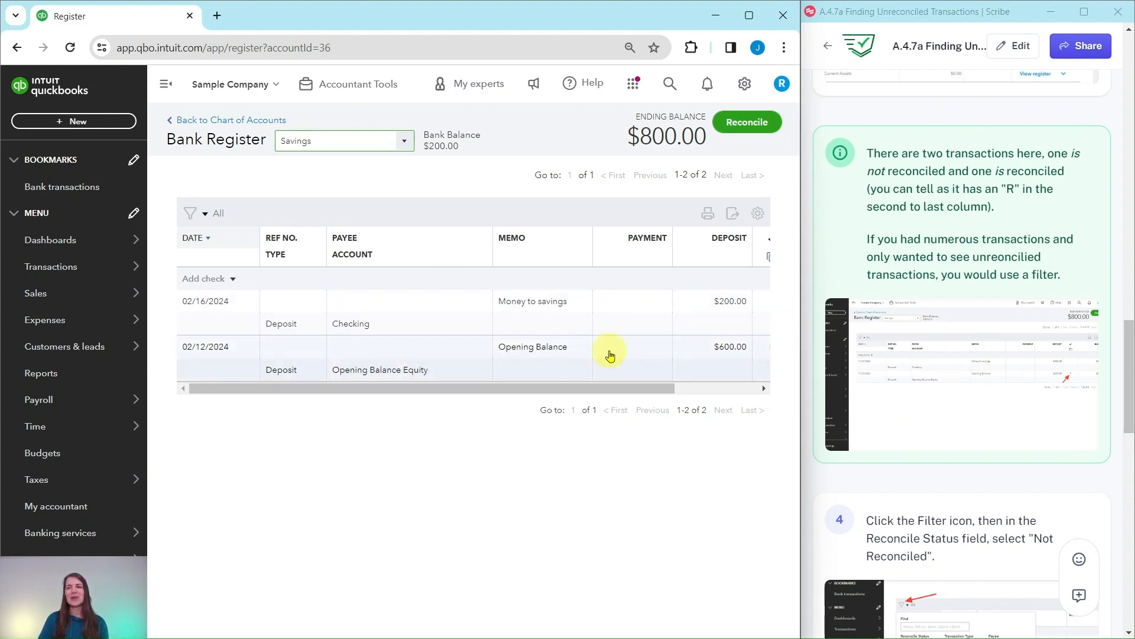
mouse_move(655, 393)
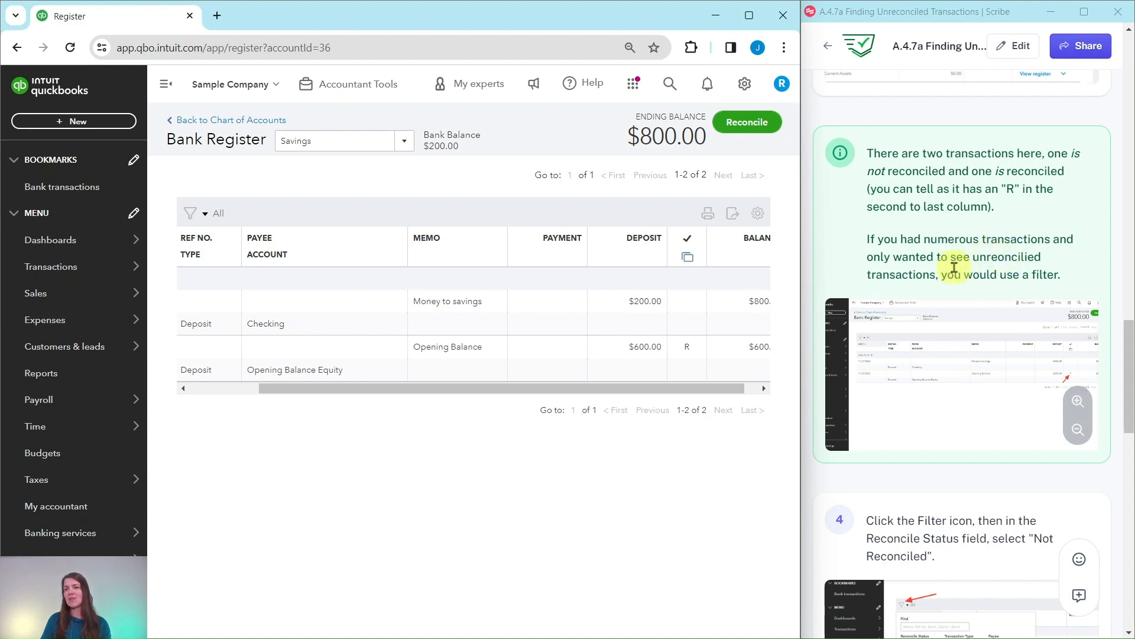
mouse_move(884, 288)
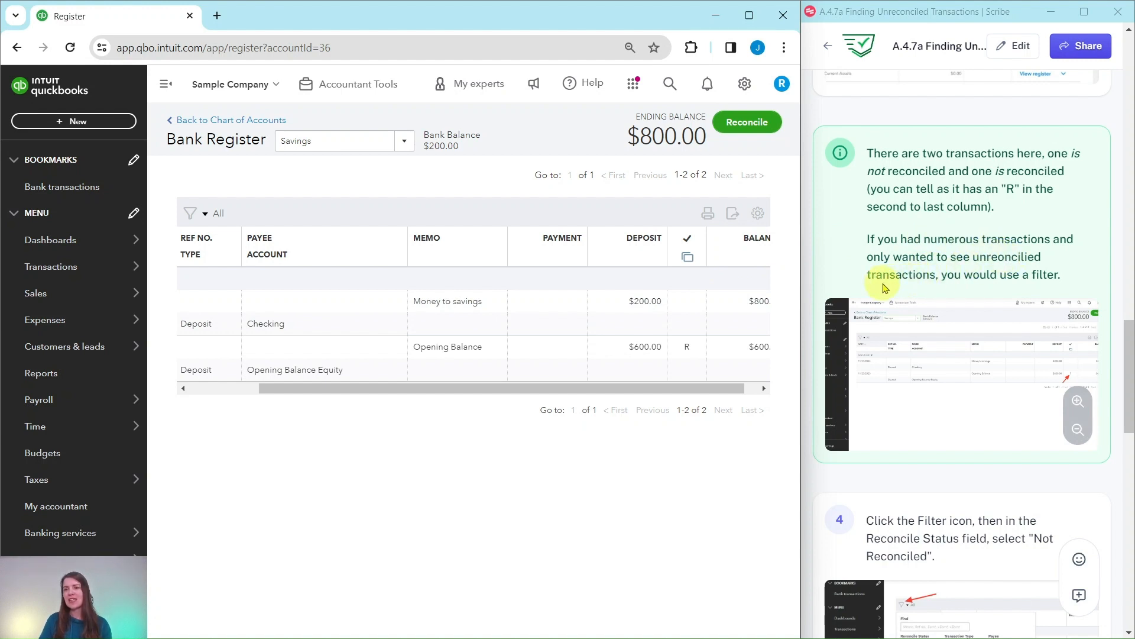
scroll(down, 3)
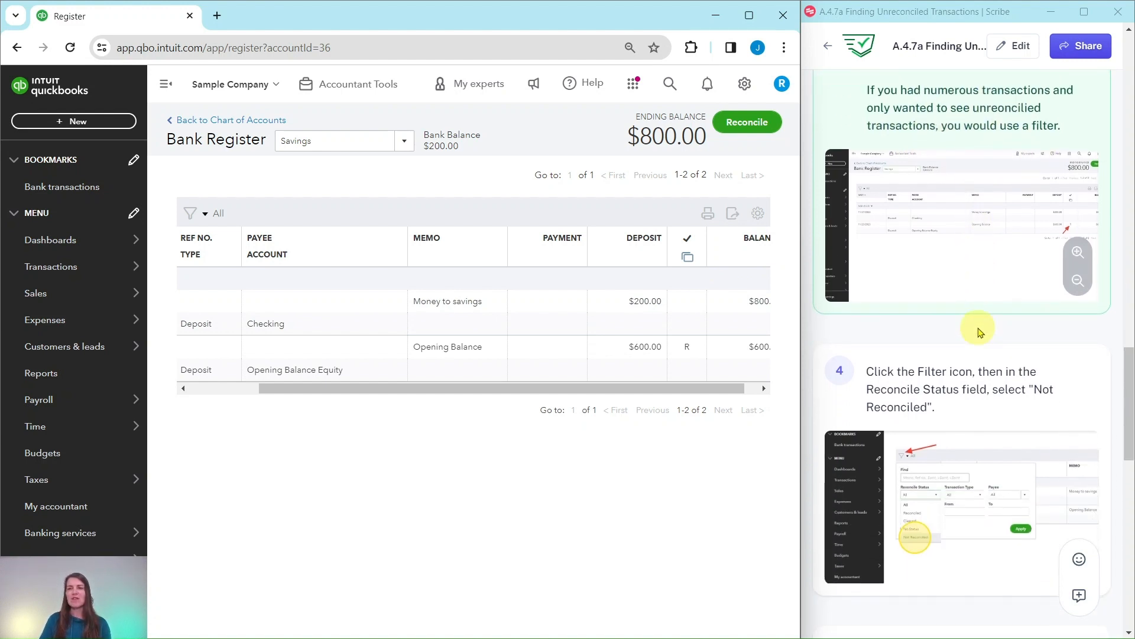
scroll(down, 3)
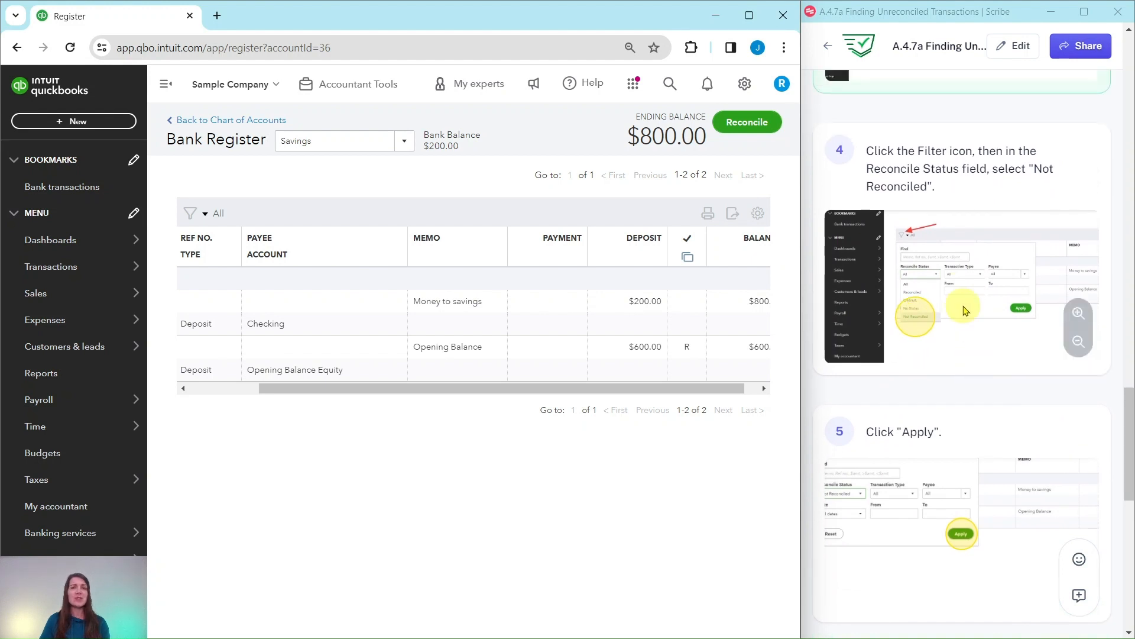
mouse_move(948, 206)
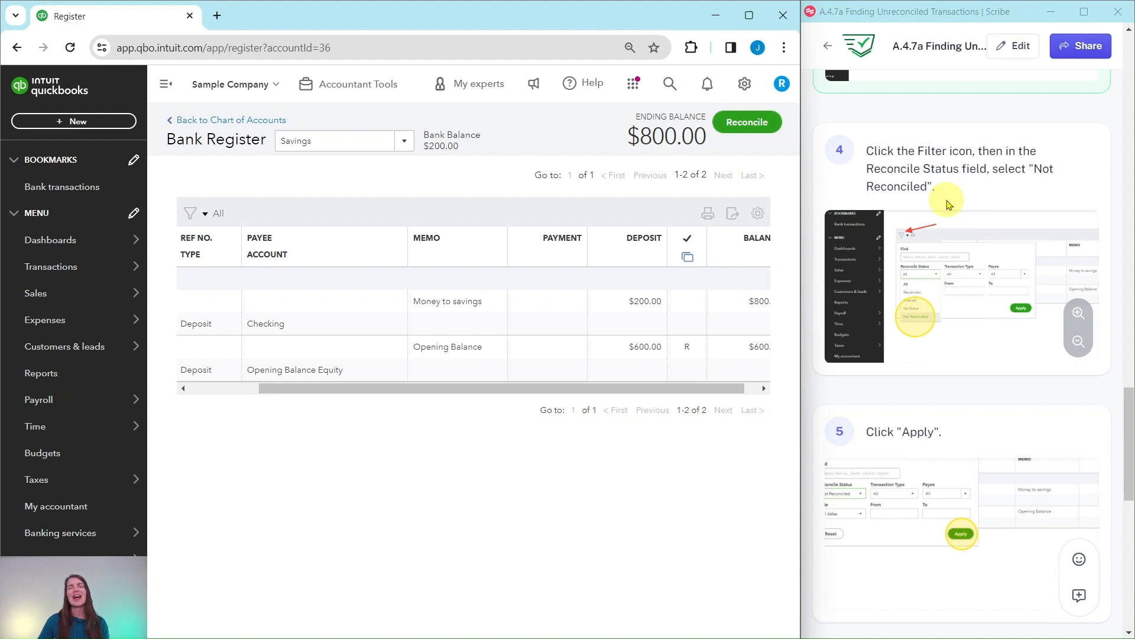
mouse_move(958, 205)
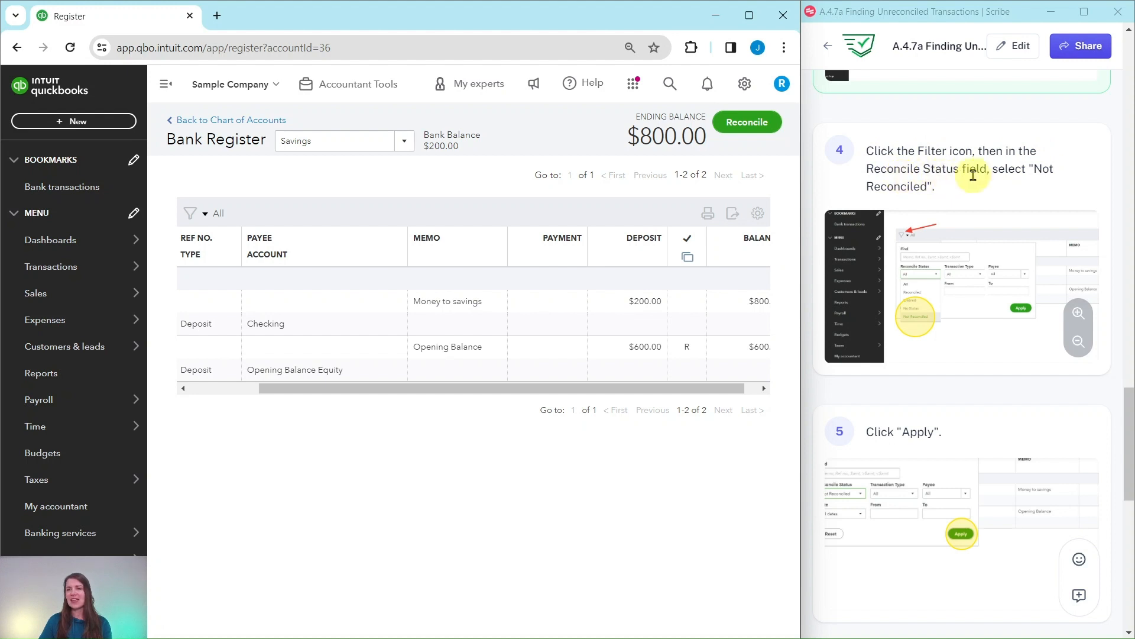
mouse_move(995, 146)
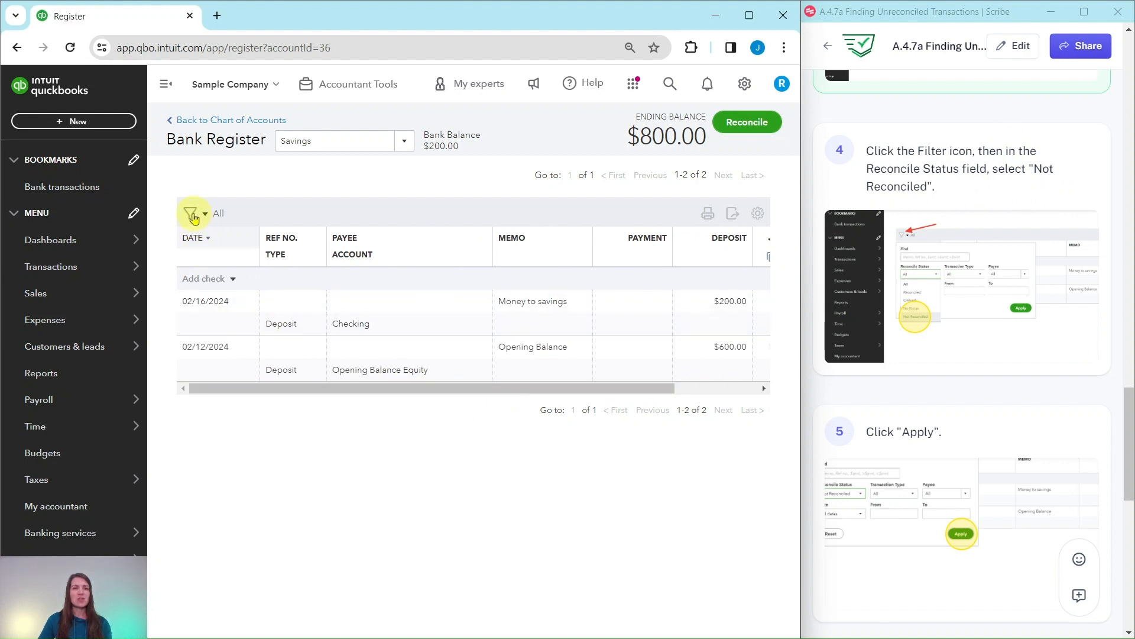
- Filter the register by Reconcile Status: Not Reconciled, leaving only the $200.00 deposit
click(193, 213)
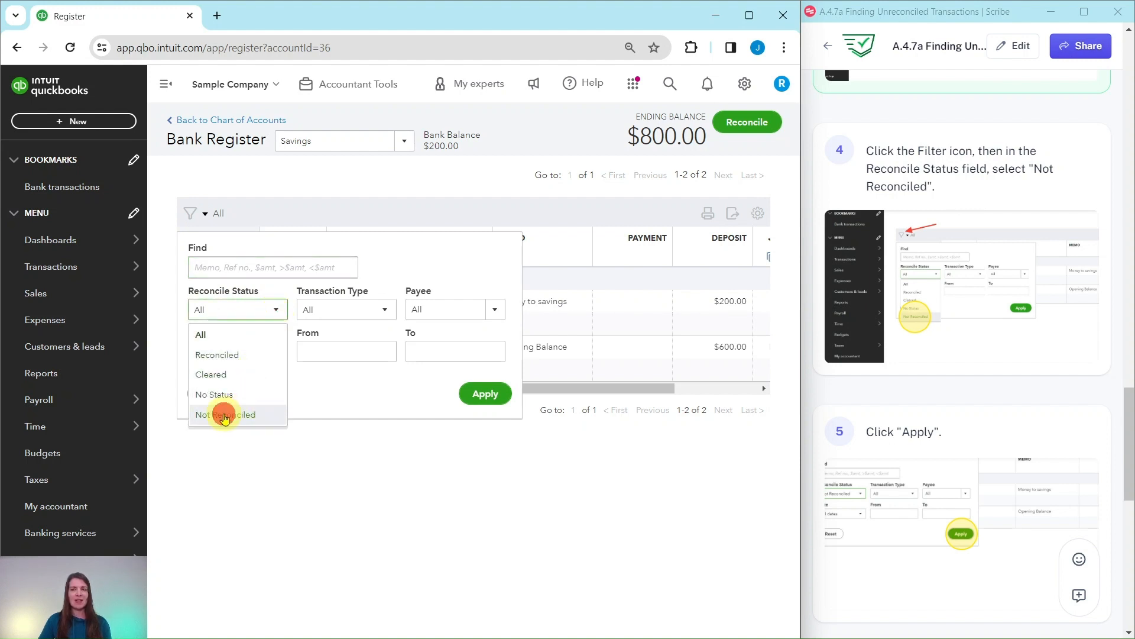
click(225, 413)
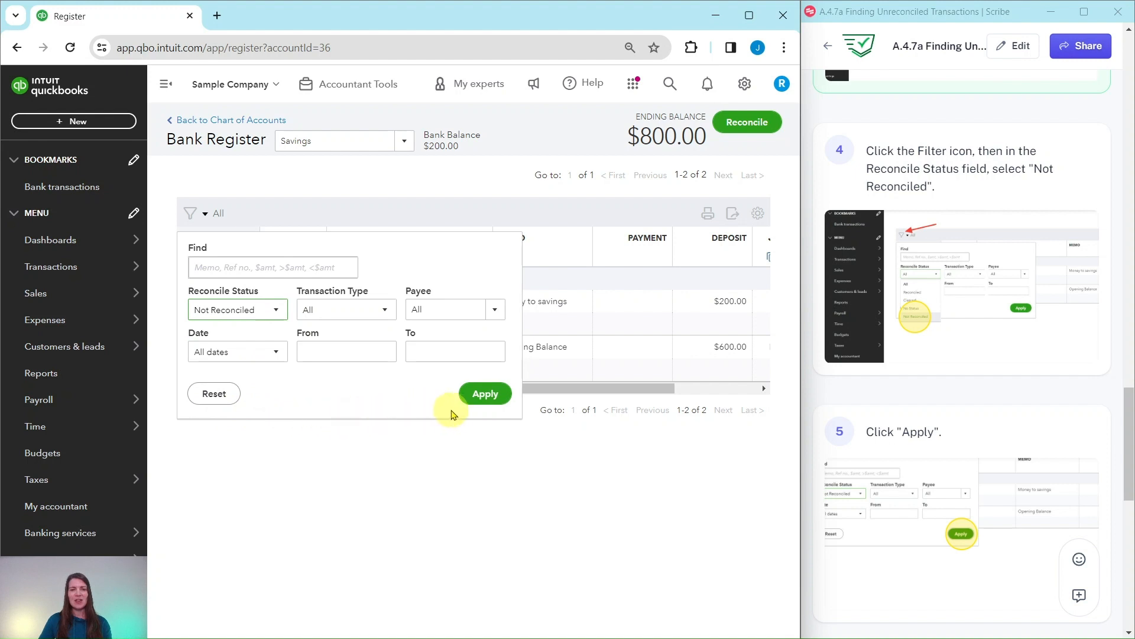
click(485, 393)
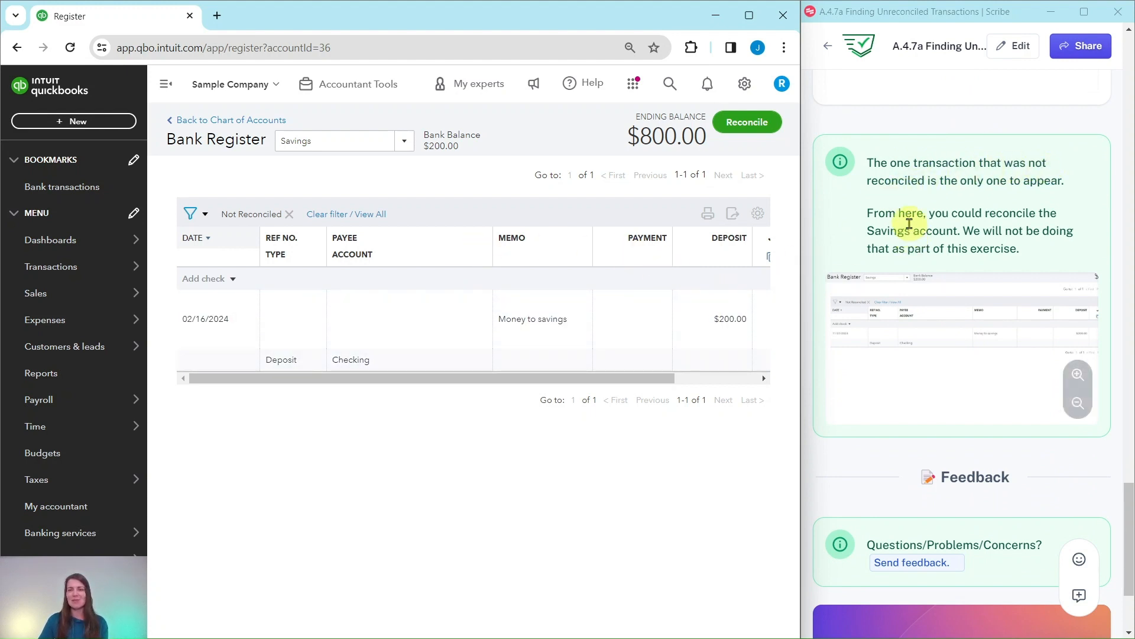
mouse_move(910, 225)
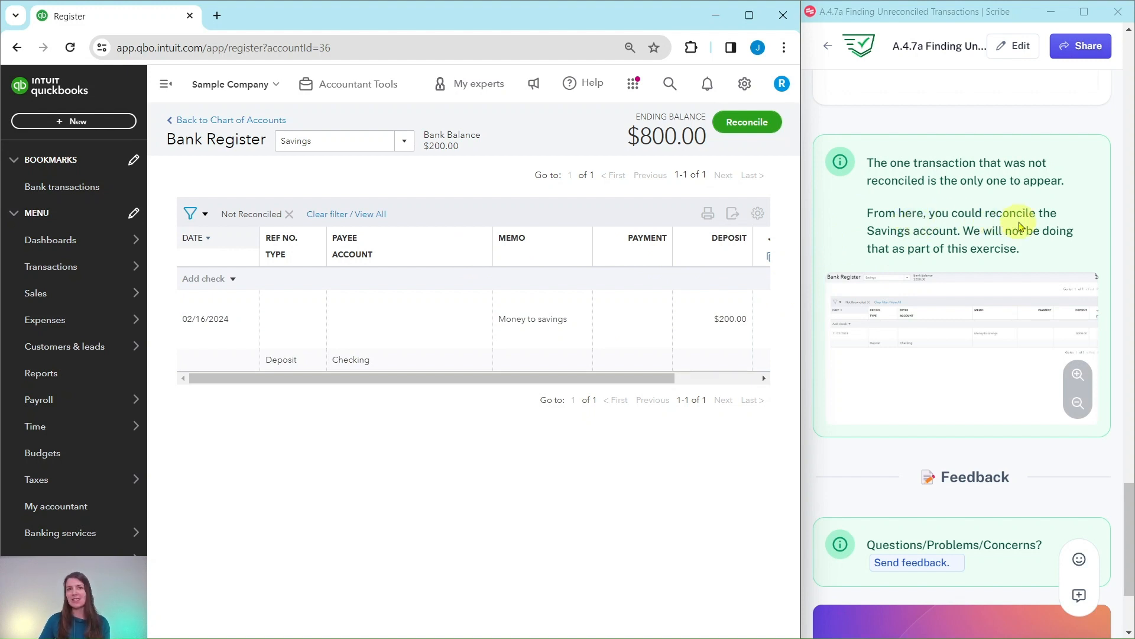
mouse_move(959, 233)
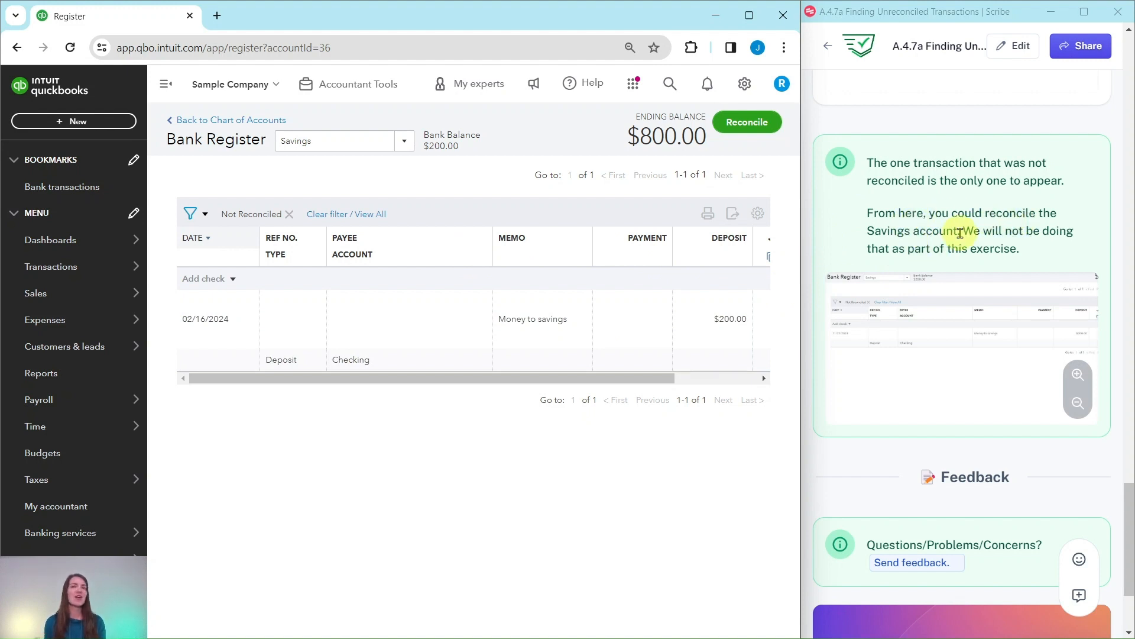